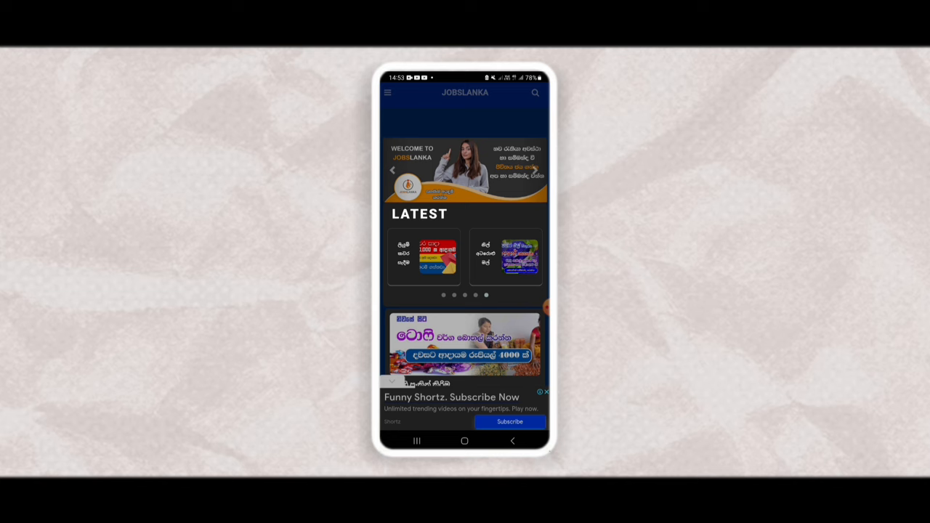
scroll(down, 3)
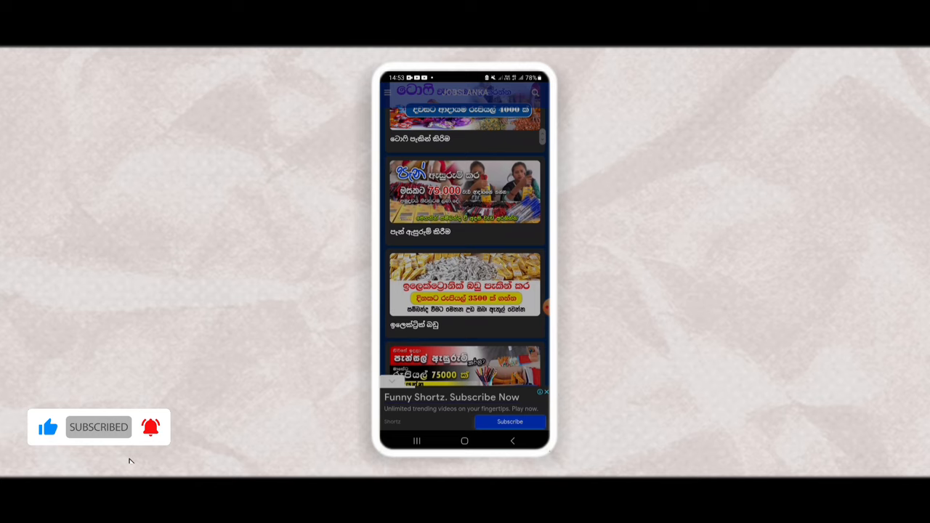
scroll(down, 3)
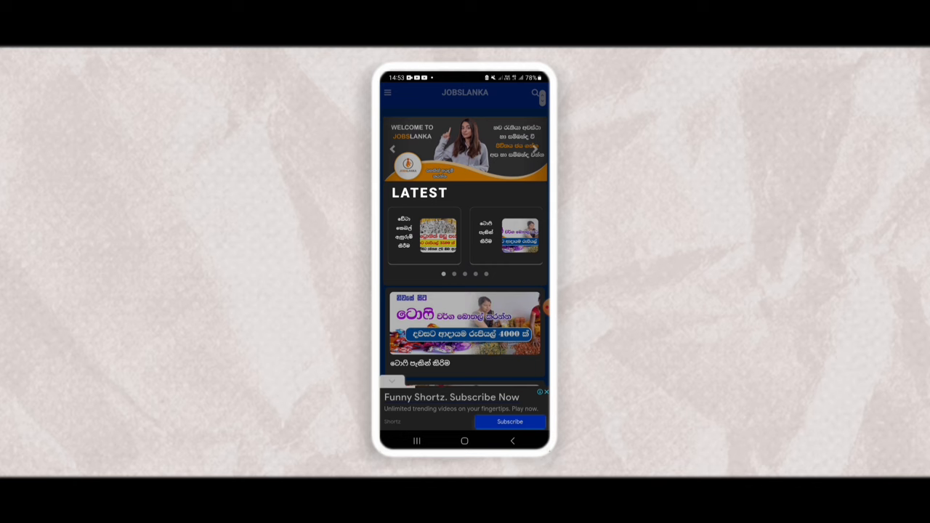
scroll(down, 3)
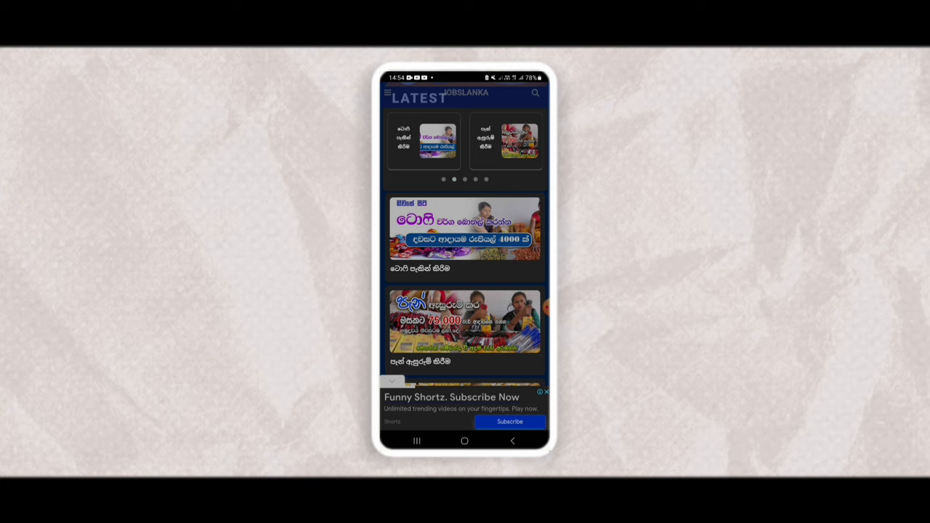
scroll(down, 3)
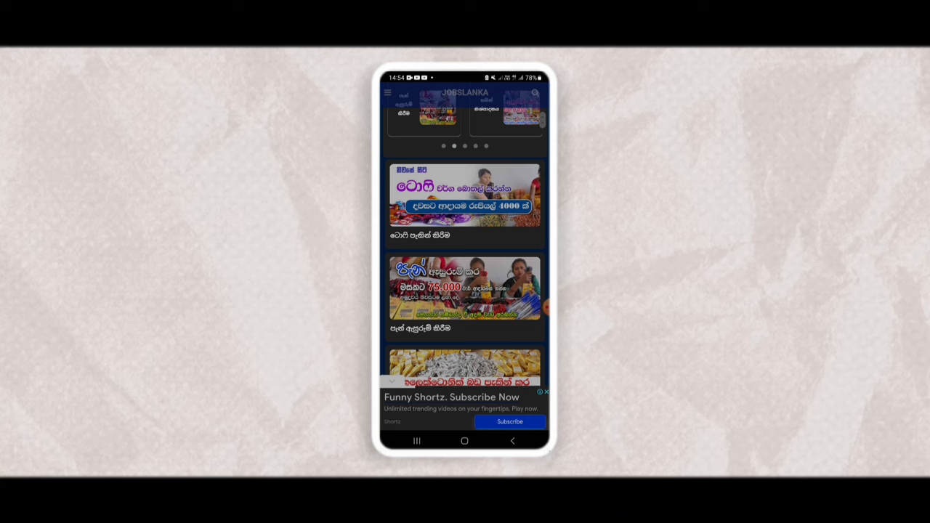
scroll(down, 3)
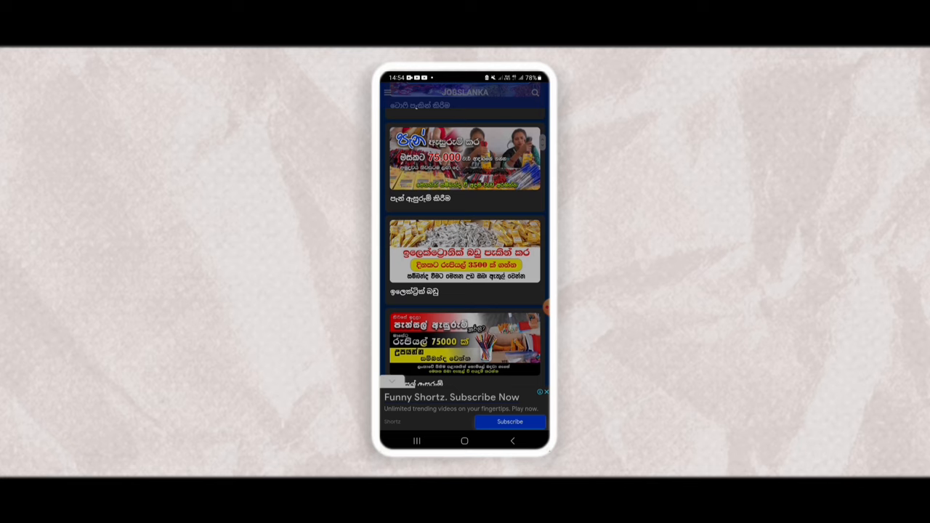